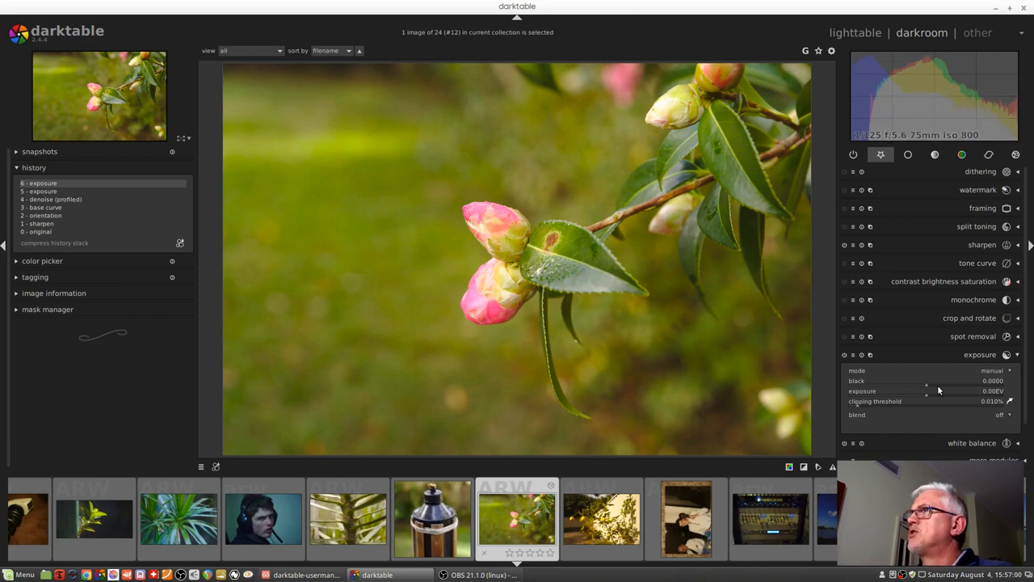
pyautogui.moveTo(934, 397)
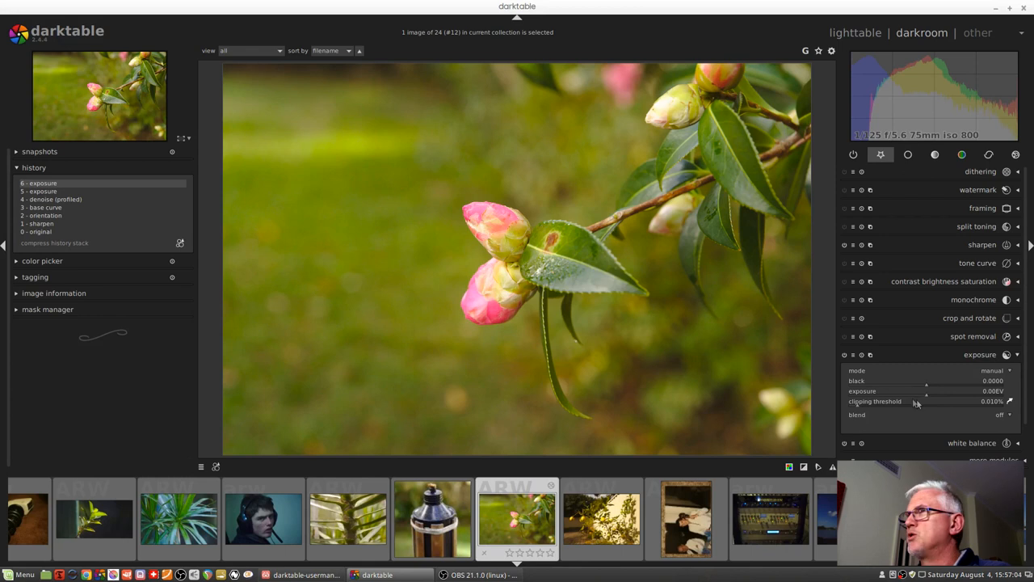
pyautogui.moveTo(922, 387)
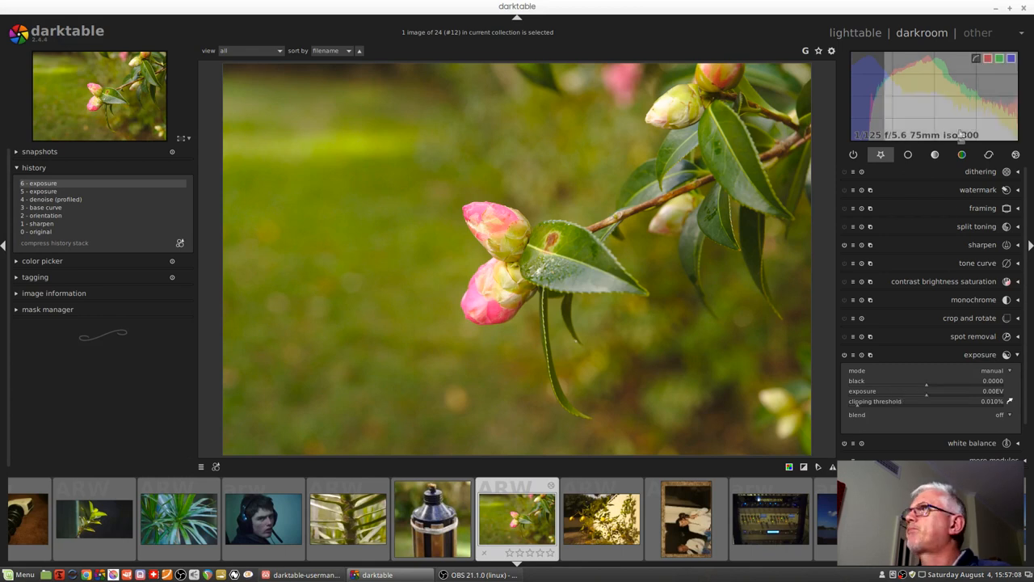
pyautogui.moveTo(960, 103)
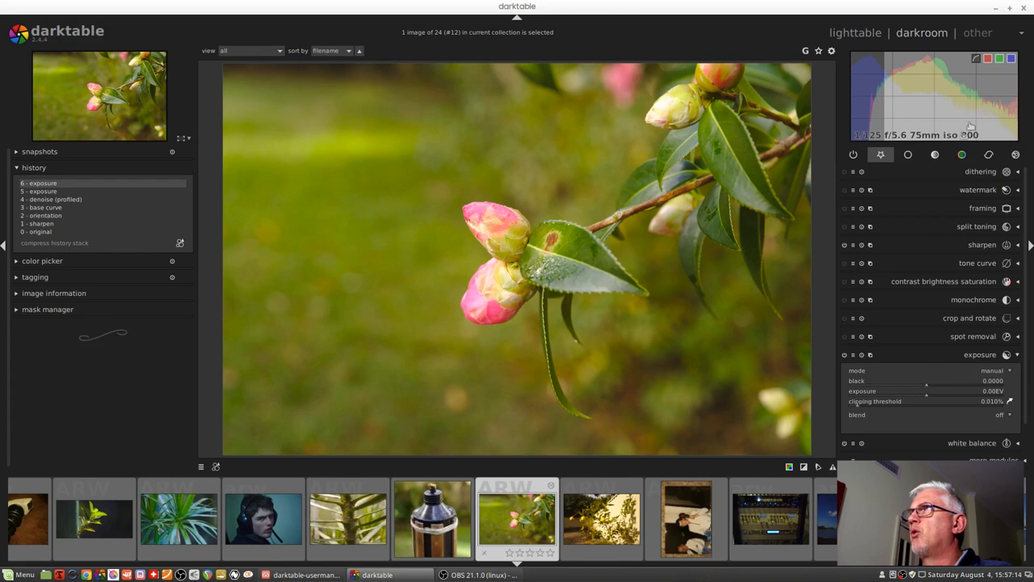
pyautogui.moveTo(960, 108)
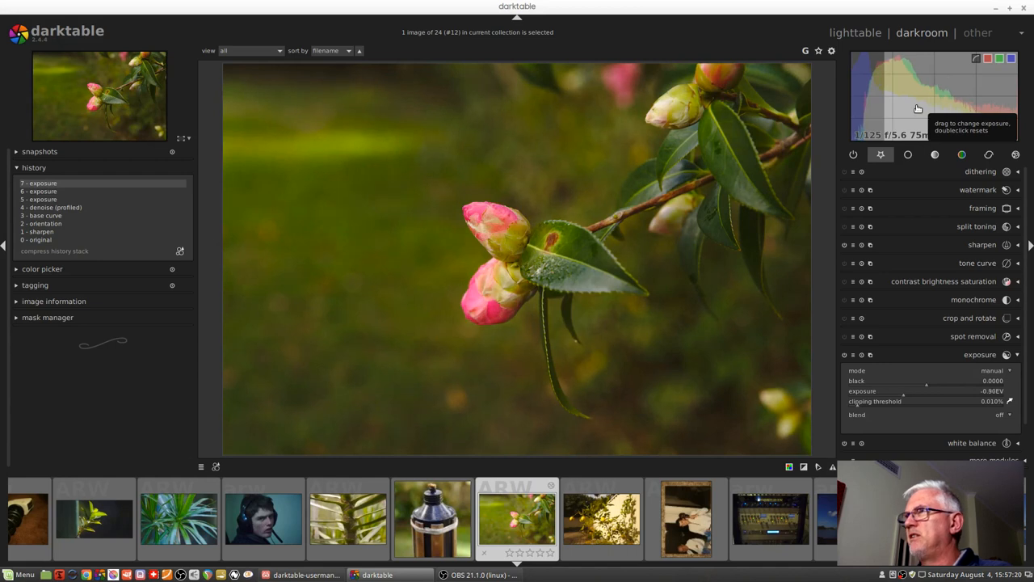
# Drag on the histogram's exposure region, leaving the photo brightened to about +0.36 EV.
pyautogui.moveTo(922, 110); pyautogui.dragTo(903, 113)
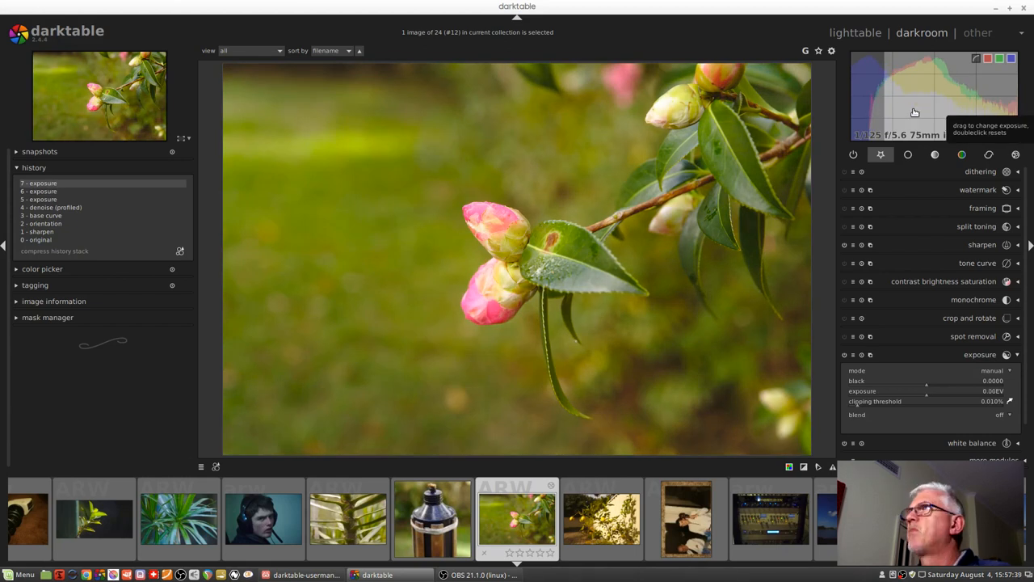
pyautogui.moveTo(869, 110)
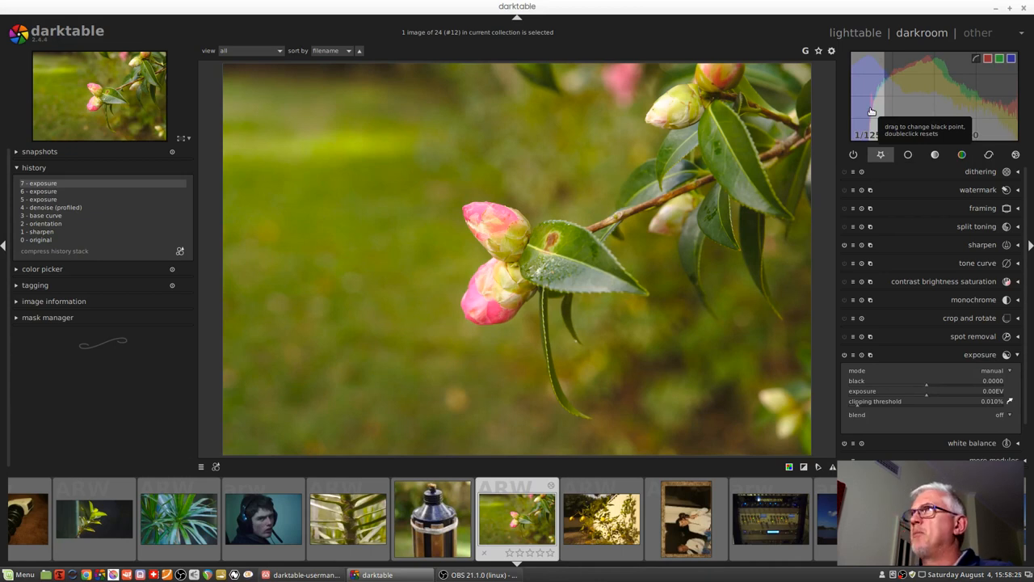
pyautogui.moveTo(928, 380)
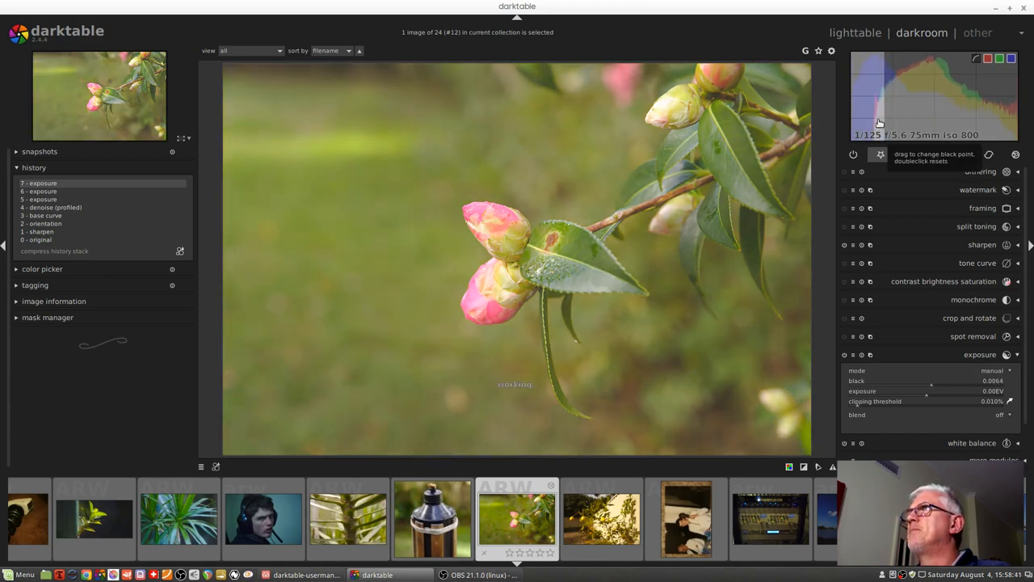
pyautogui.moveTo(876, 121); pyautogui.dragTo(892, 122)
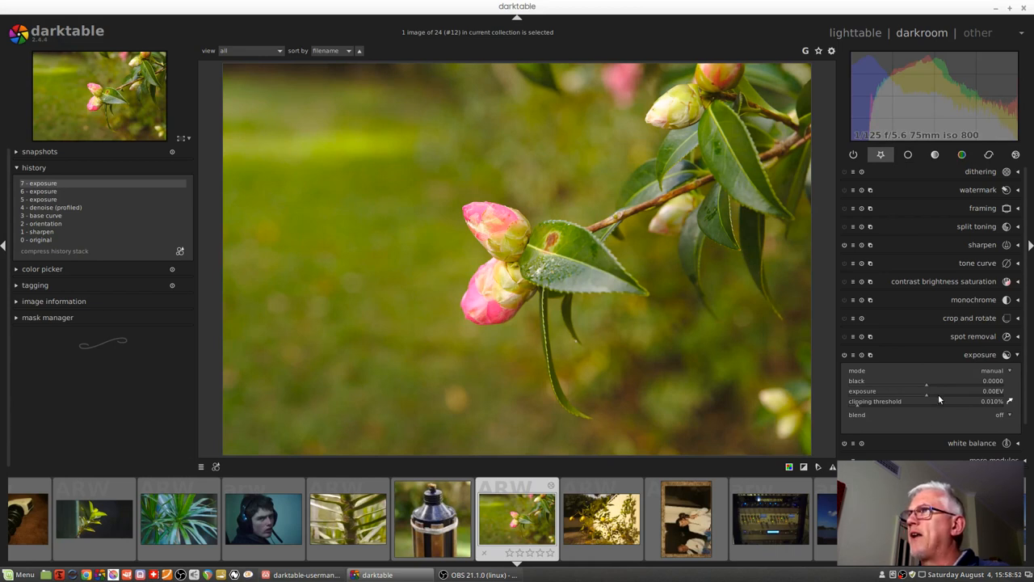
# Nudge the black level slider slightly, ending back at zero with exposure near +0.36 EV.
pyautogui.moveTo(927, 391); pyautogui.dragTo(939, 391)
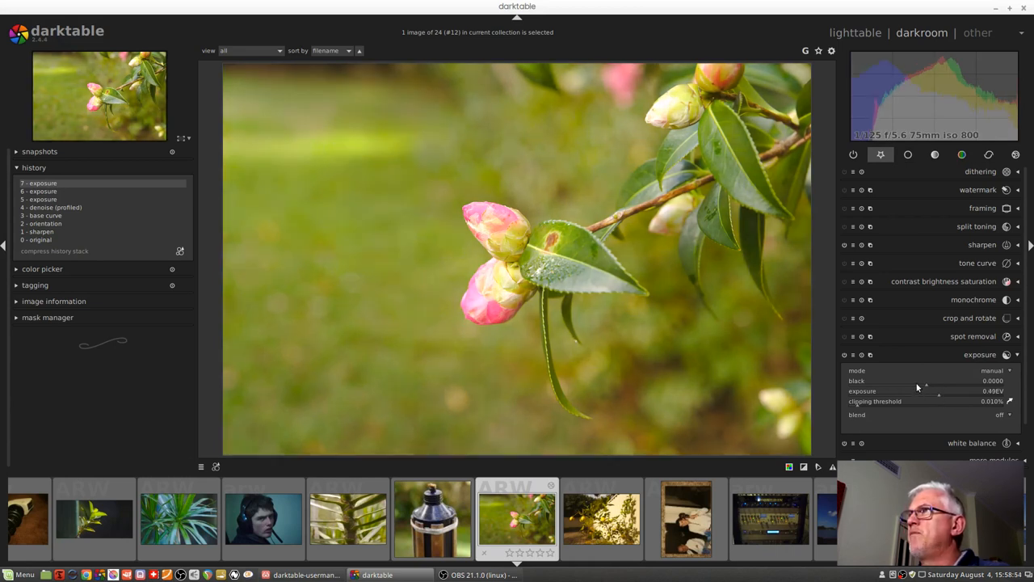
pyautogui.moveTo(937, 382); pyautogui.dragTo(918, 382)
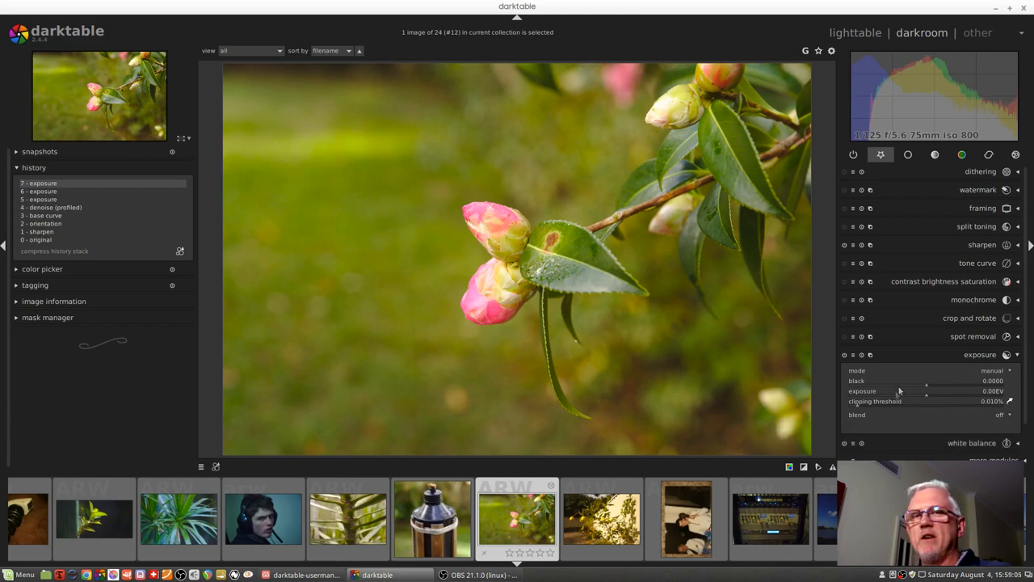
pyautogui.moveTo(894, 404)
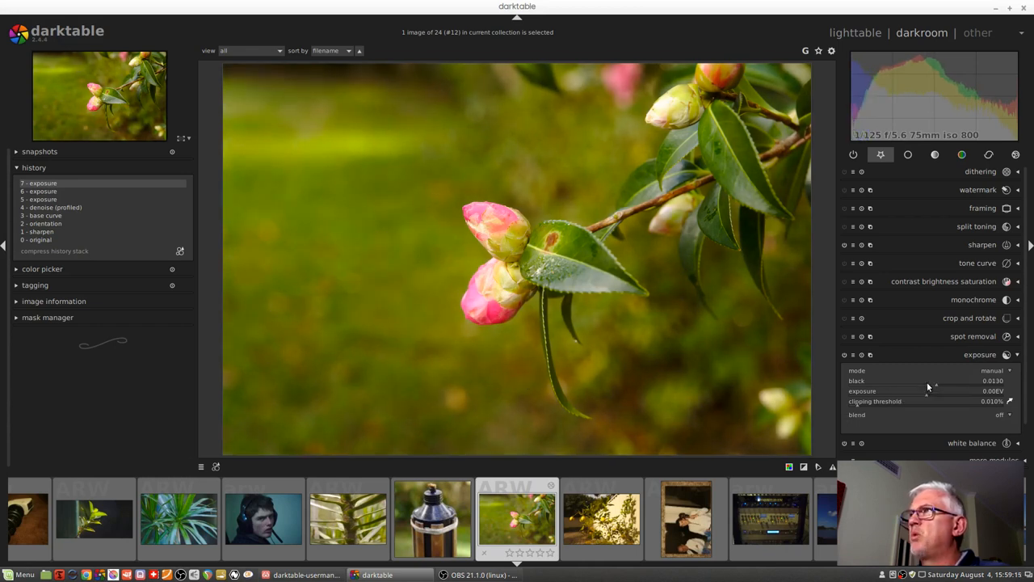
# Move the black level below and above zero, then return it to zero.
pyautogui.moveTo(929, 382); pyautogui.dragTo(941, 381)
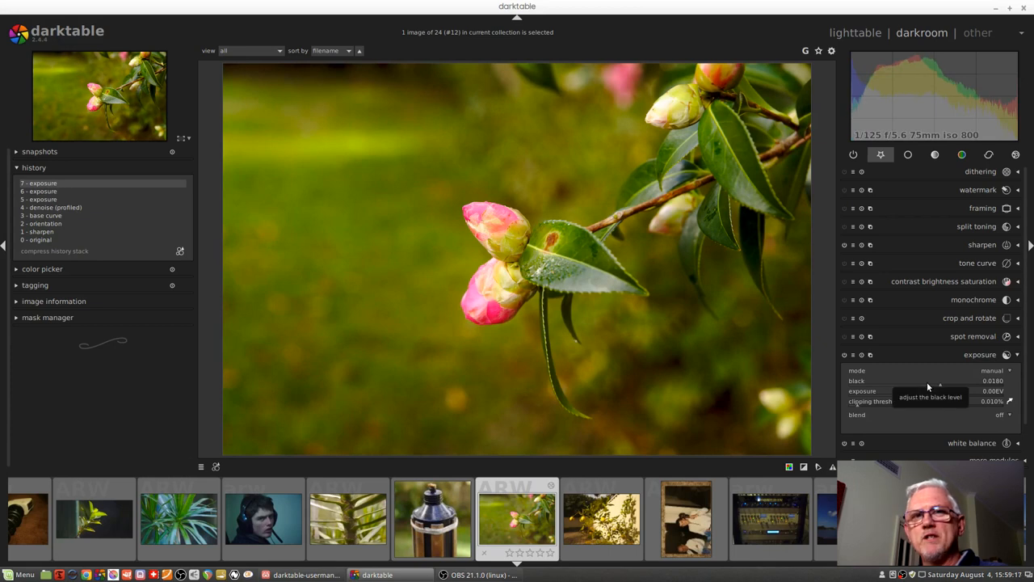
pyautogui.moveTo(937, 382); pyautogui.dragTo(929, 382)
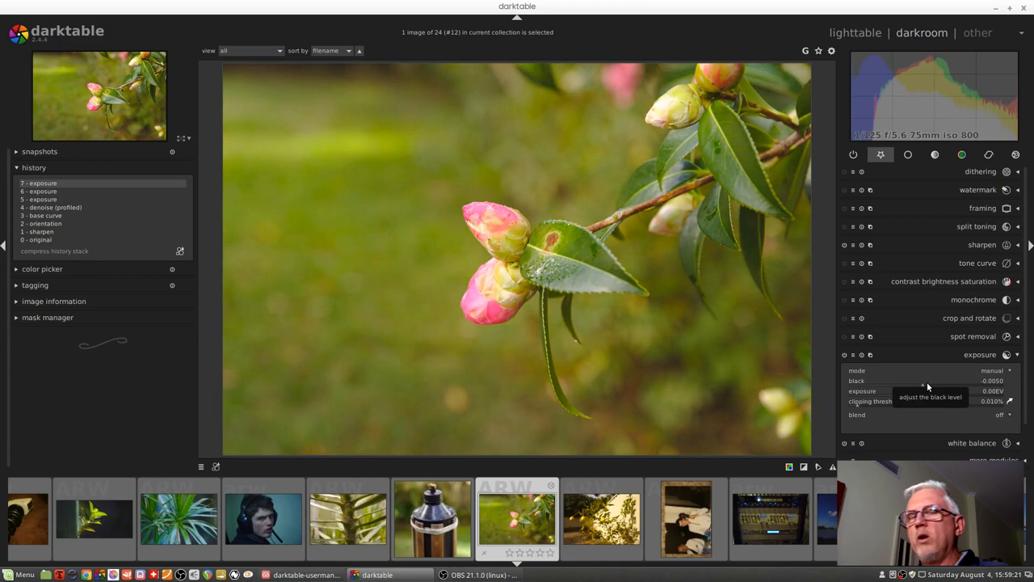
pyautogui.moveTo(921, 381); pyautogui.dragTo(908, 381)
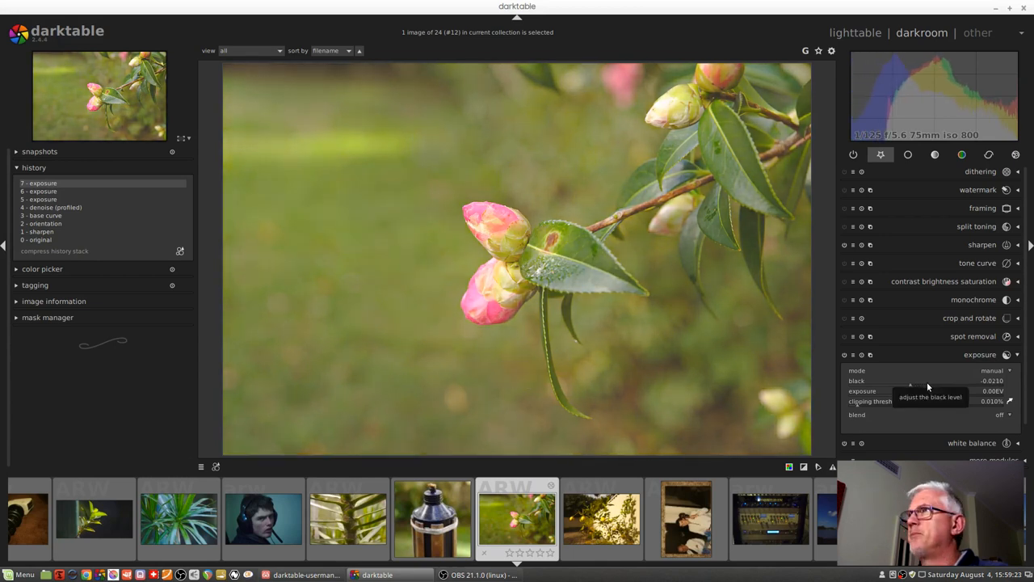
pyautogui.moveTo(912, 382); pyautogui.dragTo(927, 382)
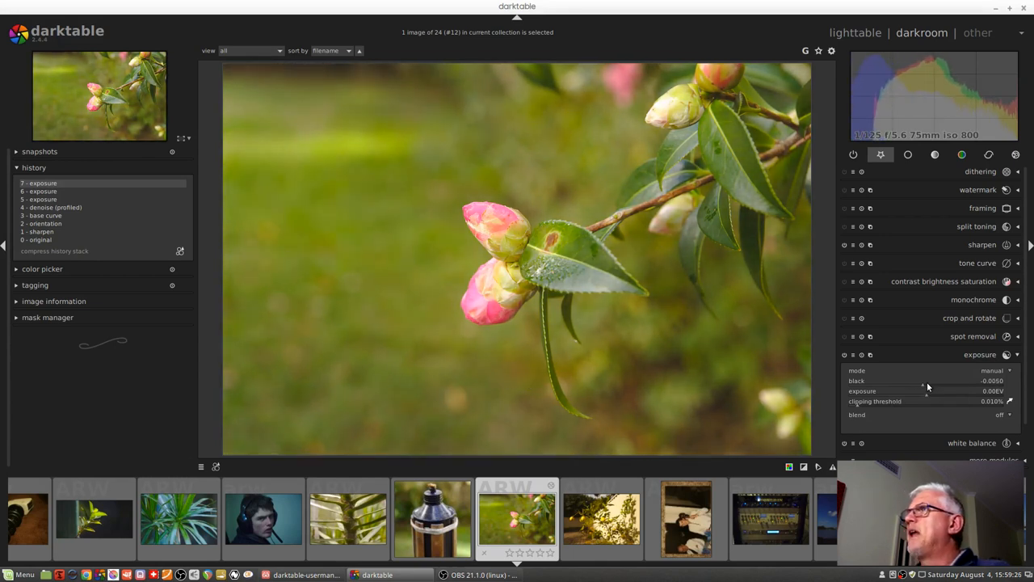
pyautogui.moveTo(927, 381); pyautogui.dragTo(929, 382)
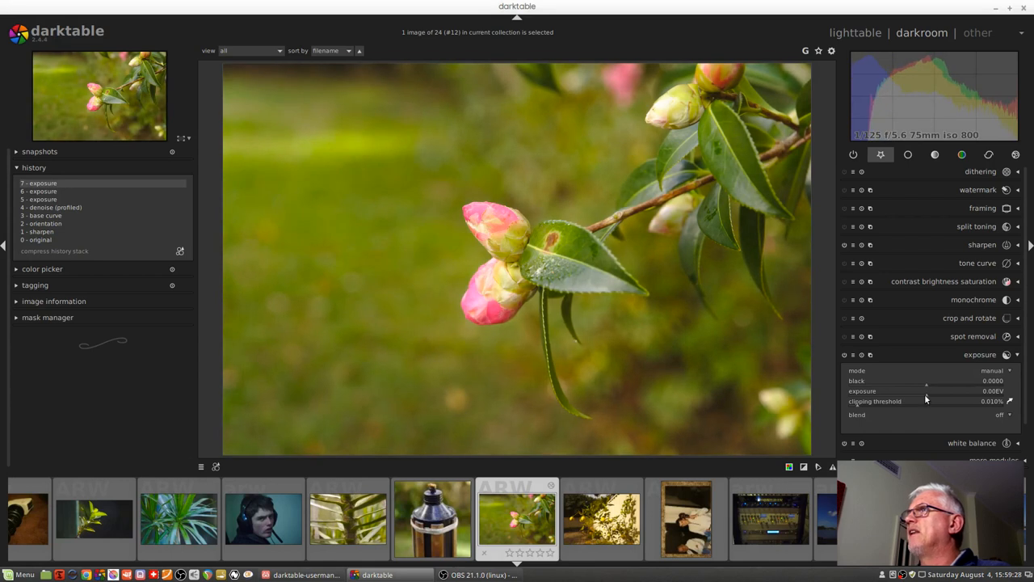
pyautogui.moveTo(928, 391)
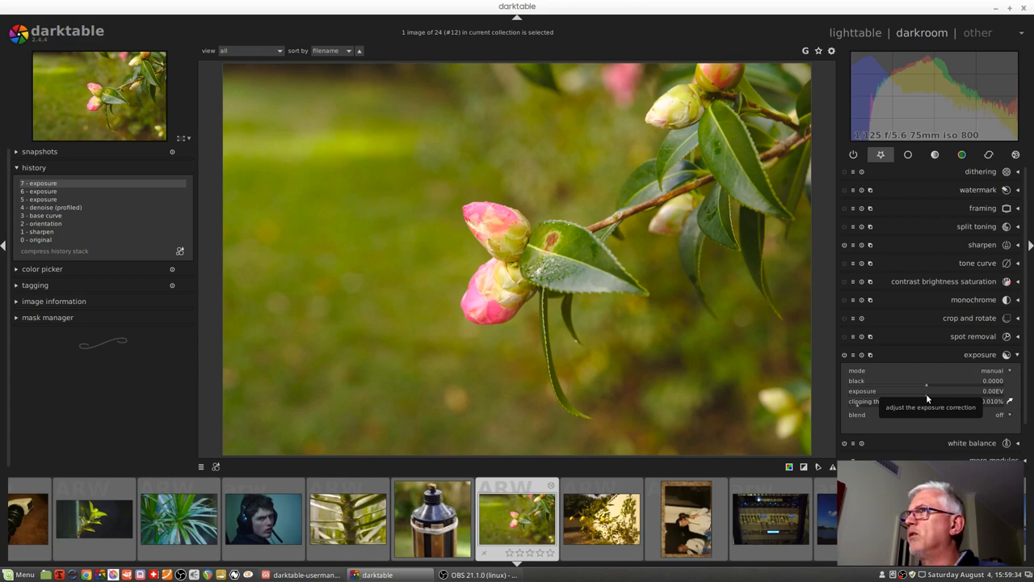
# Trim the exposure in finer Ctrl+wheel steps down to roughly +0.14 EV.
pyautogui.moveTo(928, 392); pyautogui.dragTo(934, 391)
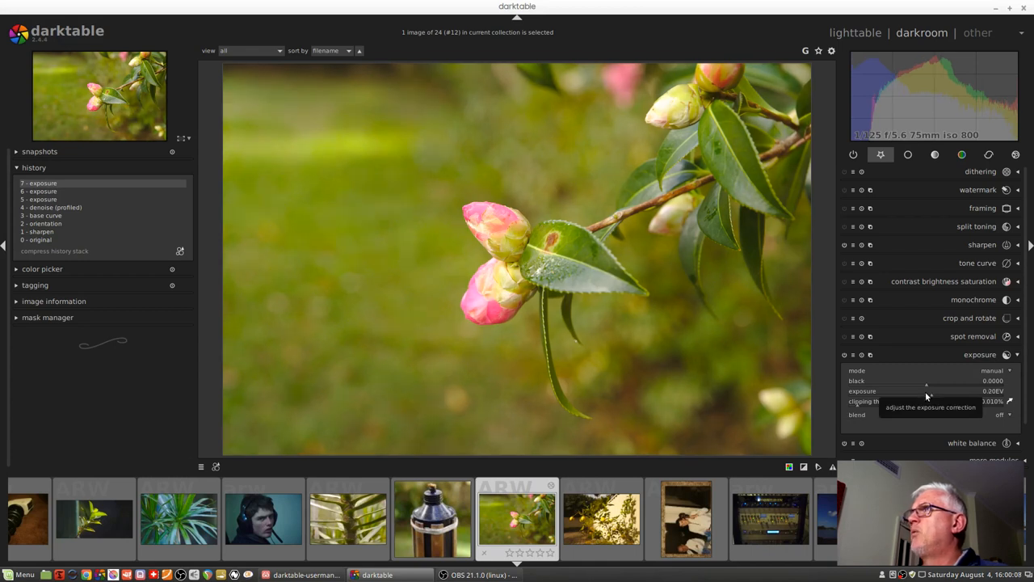
pyautogui.moveTo(924, 436)
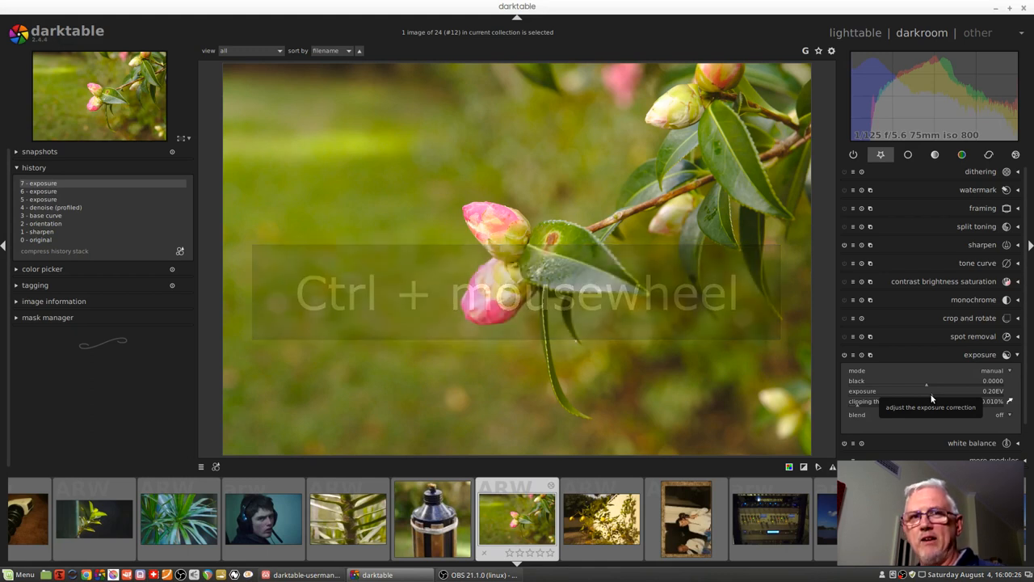
pyautogui.scroll(-3)
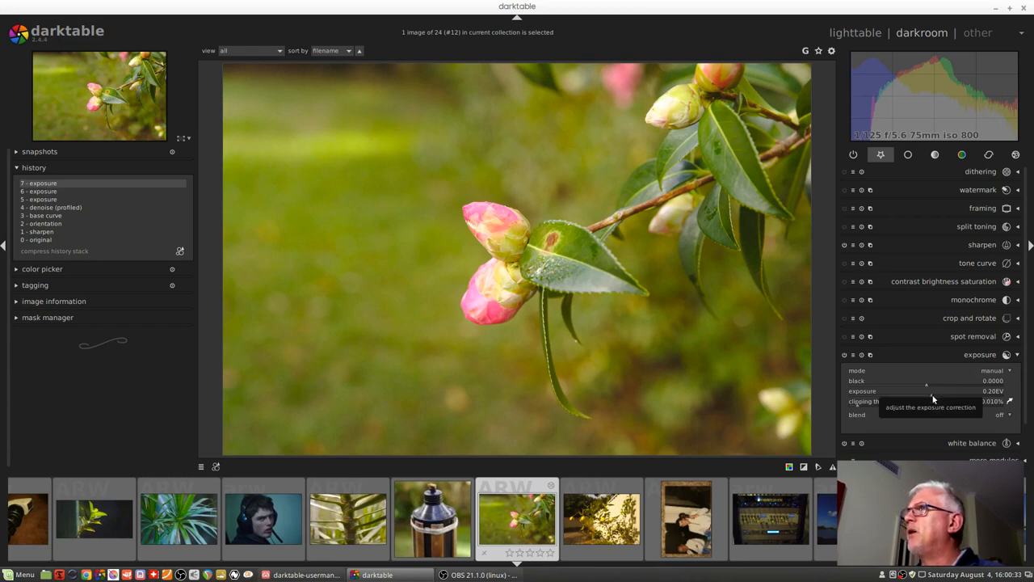
pyautogui.moveTo(929, 390); pyautogui.dragTo(928, 390)
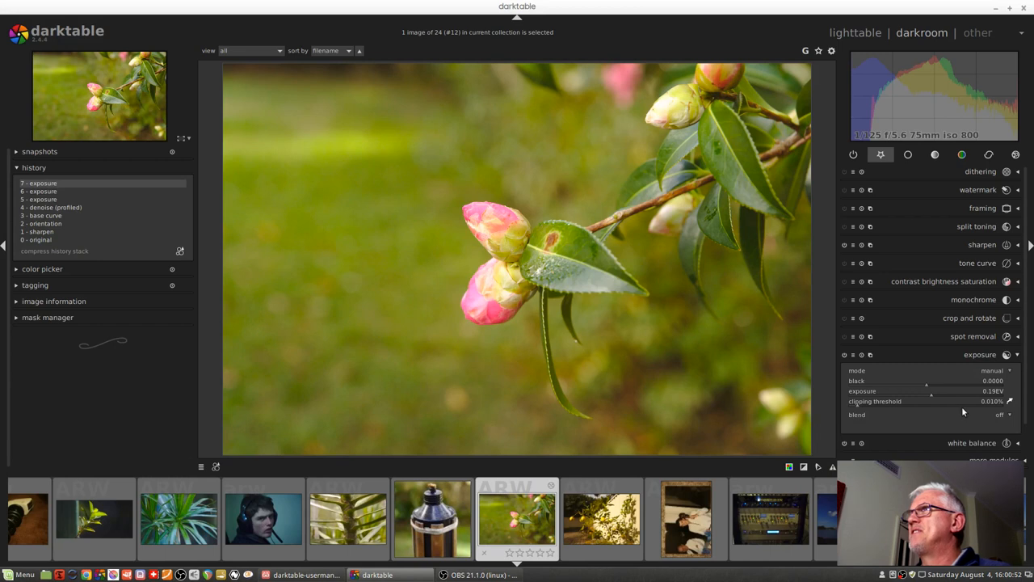
pyautogui.moveTo(946, 427)
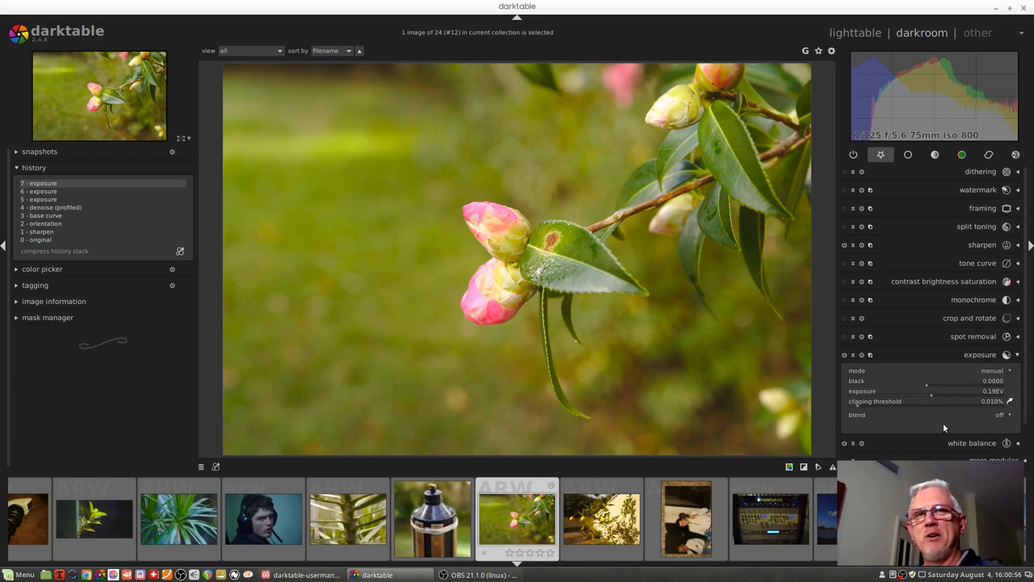
pyautogui.moveTo(937, 390); pyautogui.dragTo(931, 398)
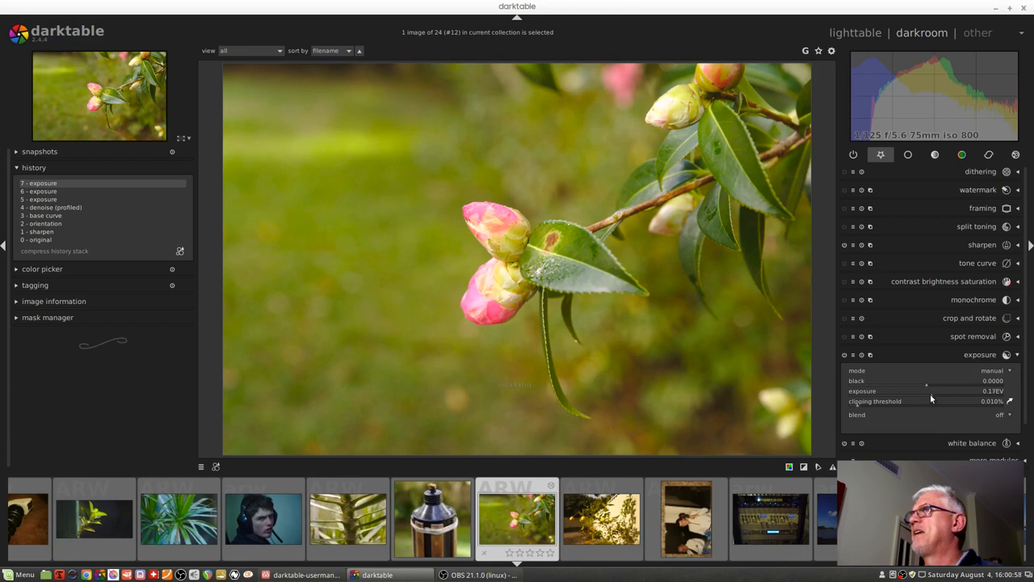
# Adjust exposure along the right-click fine-tuning curve, swinging darker then up to about +0.58 EV.
pyautogui.moveTo(929, 392); pyautogui.dragTo(927, 391)
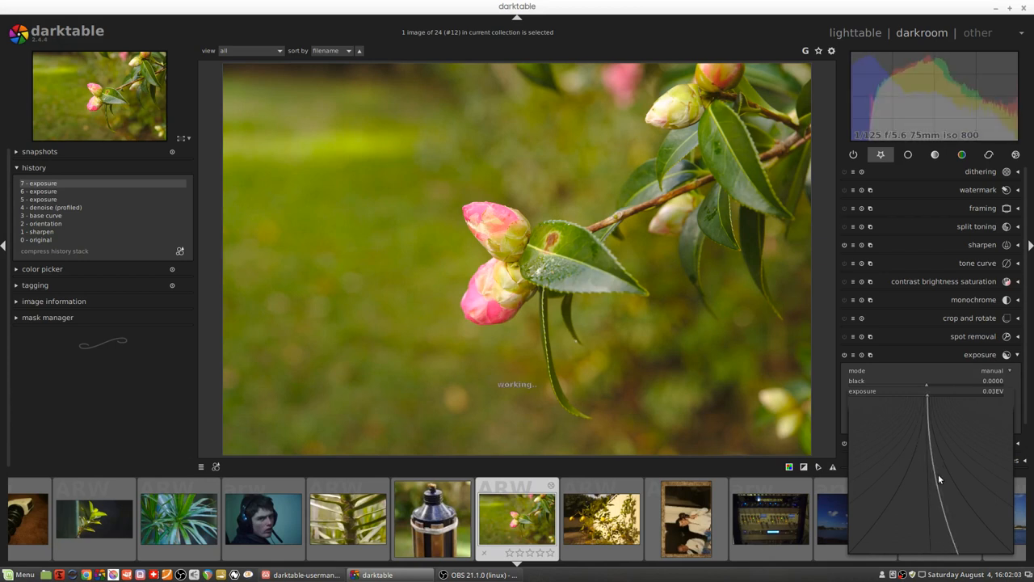
pyautogui.moveTo(940, 478); pyautogui.dragTo(1005, 475)
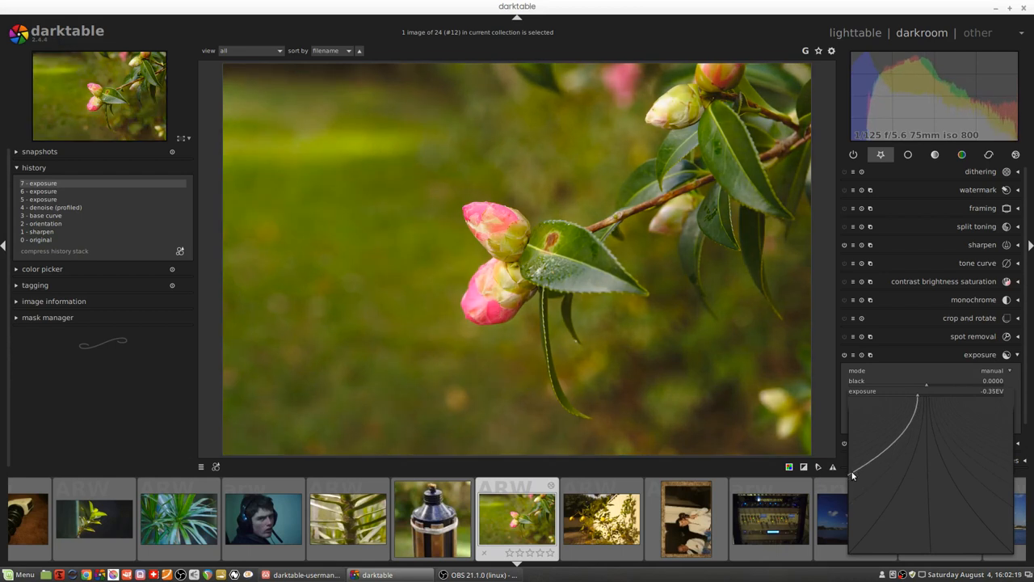
pyautogui.moveTo(853, 477); pyautogui.dragTo(870, 477)
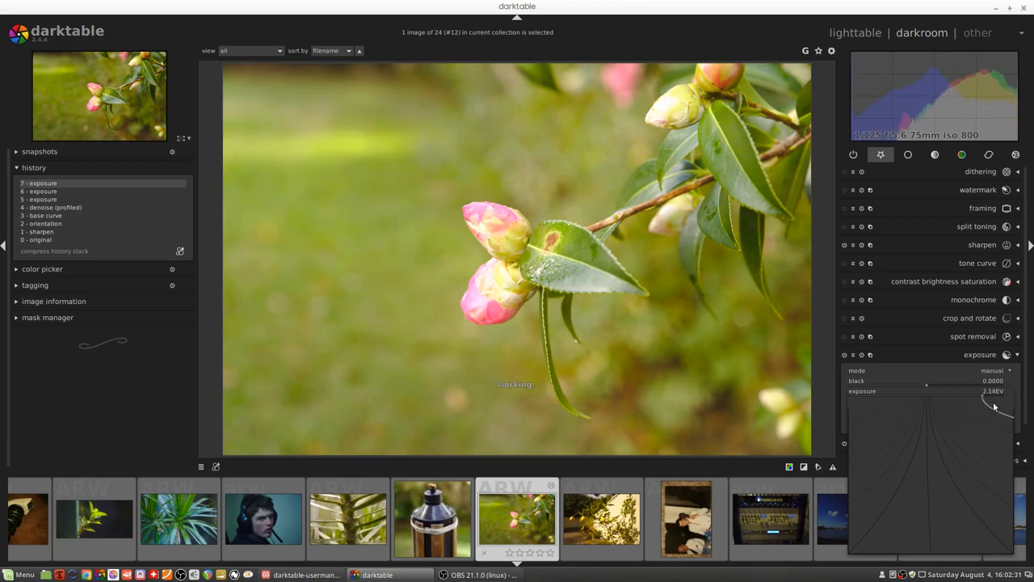
# Push exposure to about +2 EV, washing out the photo, then bring it back near 0 EV.
pyautogui.moveTo(994, 407); pyautogui.dragTo(1008, 408)
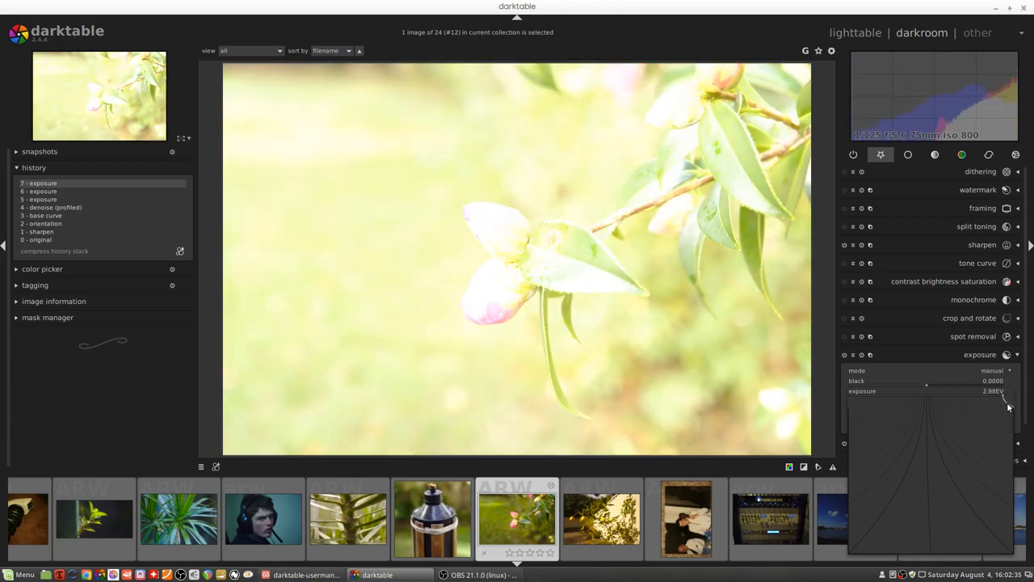
pyautogui.moveTo(1008, 407); pyautogui.dragTo(966, 408)
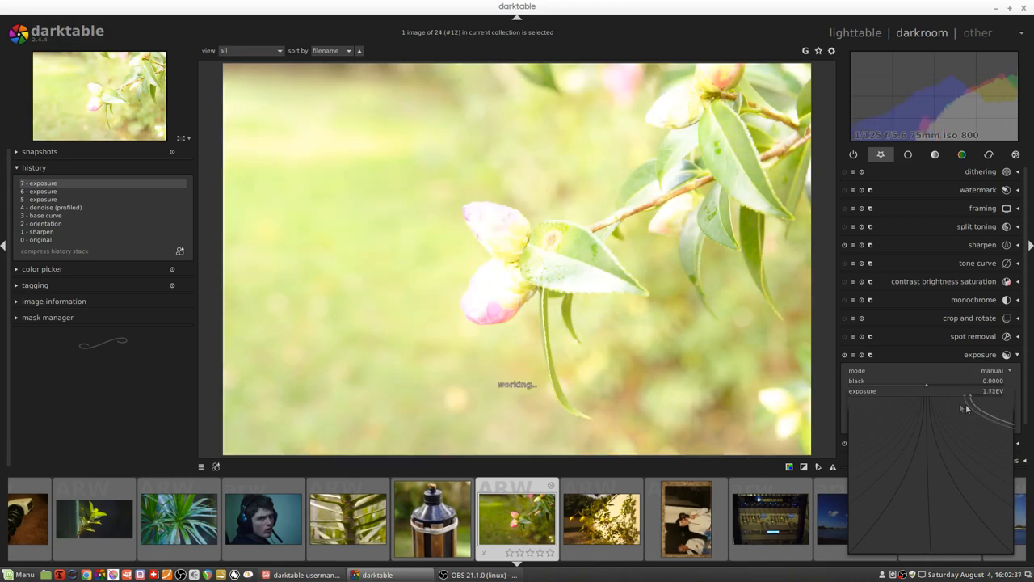
pyautogui.moveTo(966, 407); pyautogui.dragTo(857, 407)
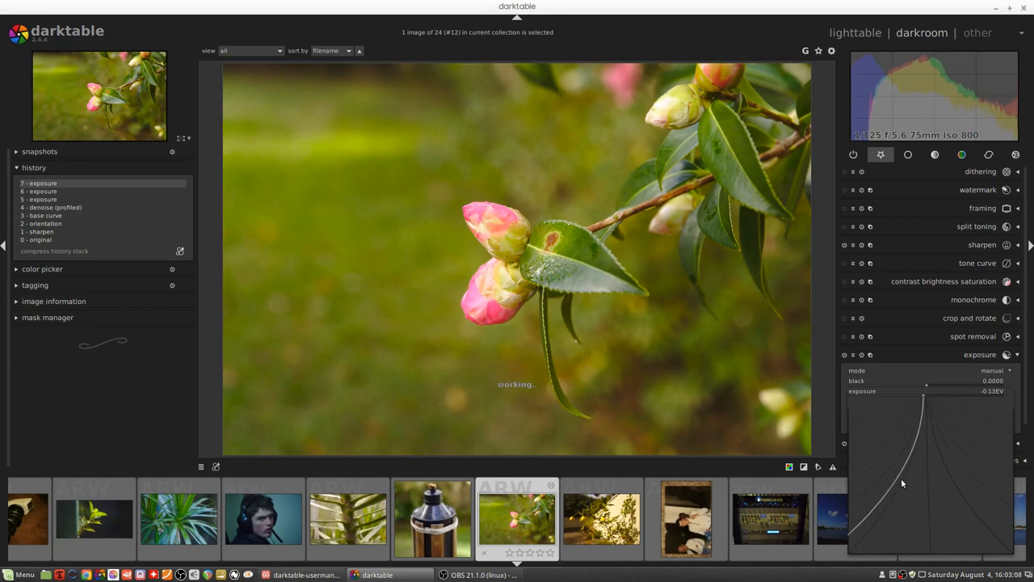
pyautogui.moveTo(902, 483); pyautogui.dragTo(966, 475)
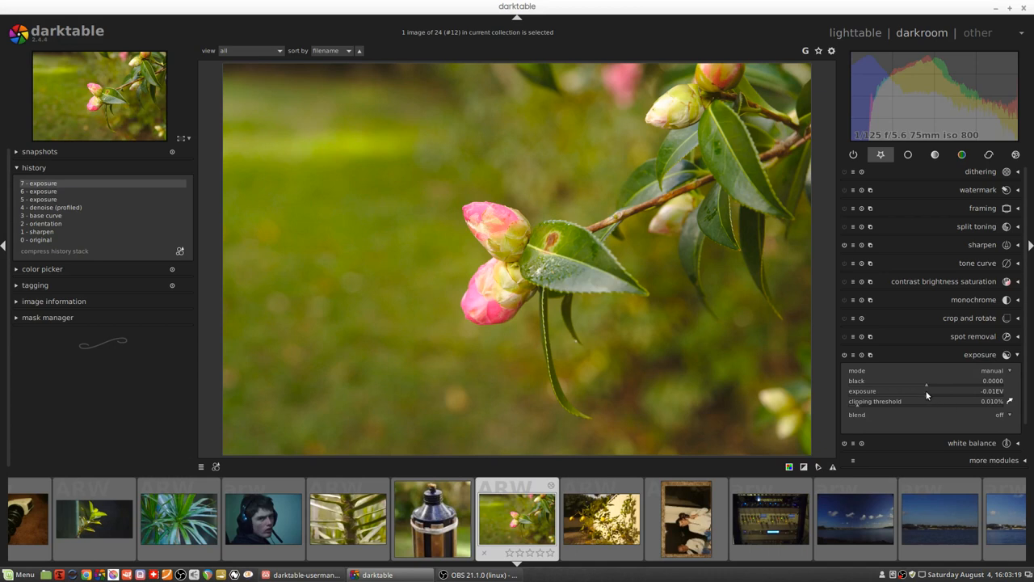
pyautogui.moveTo(928, 394)
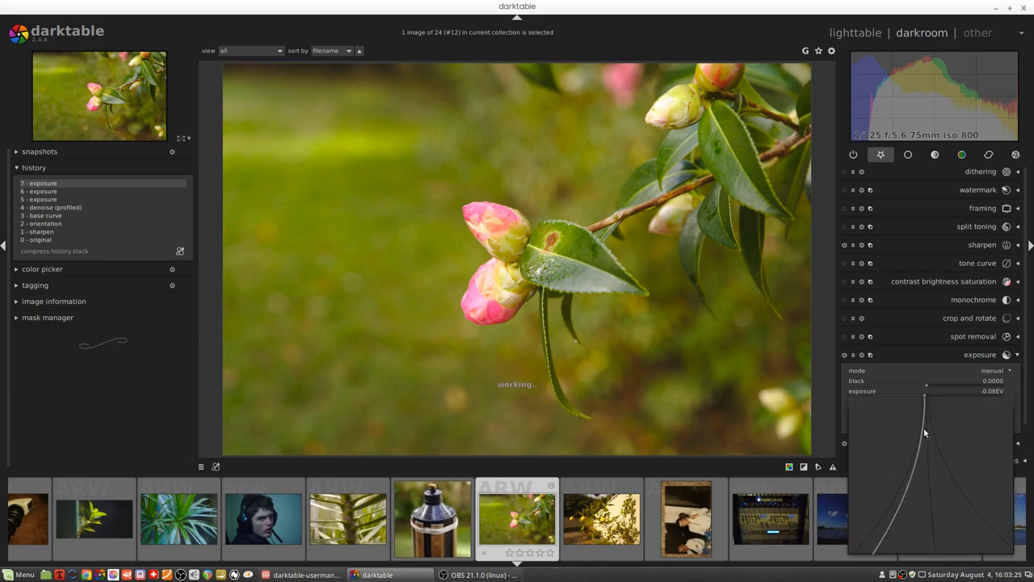
# Dip exposure to about −0.4 EV, raise it to roughly +1 EV, then start typing -1 in the popup.
pyautogui.moveTo(924, 433); pyautogui.dragTo(934, 477)
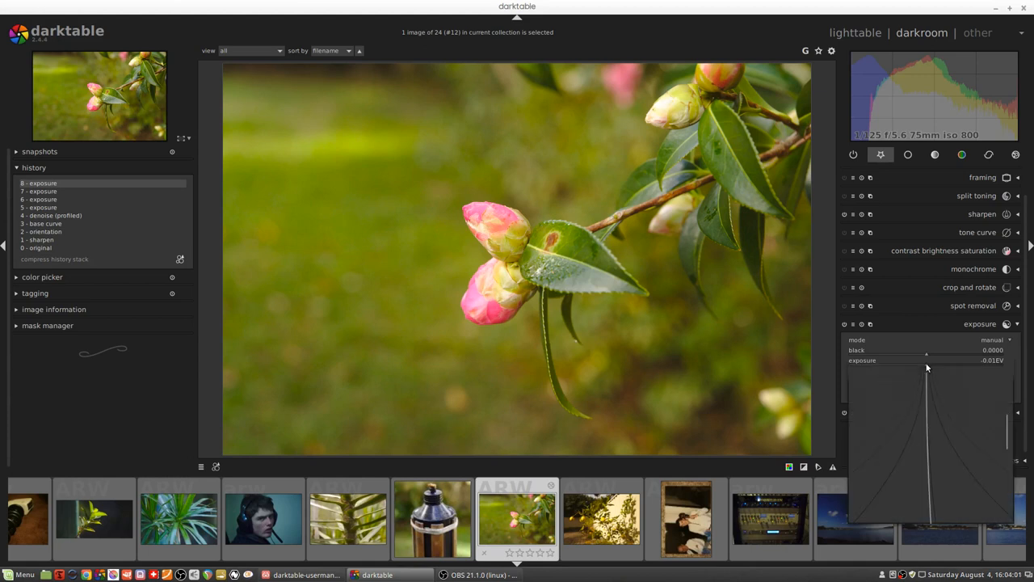
pyautogui.moveTo(927, 359); pyautogui.dragTo(952, 359)
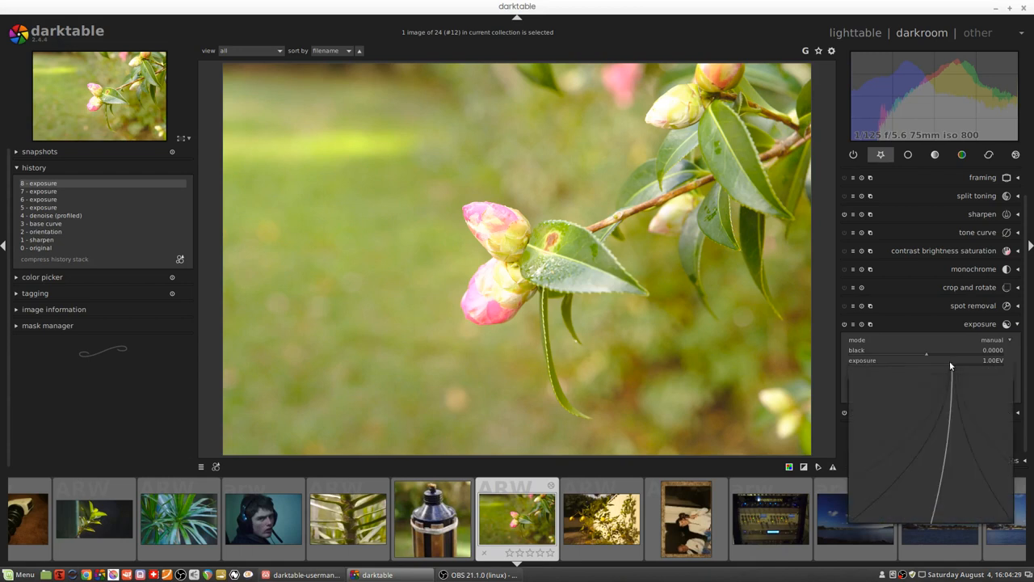
pyautogui.write('-1')
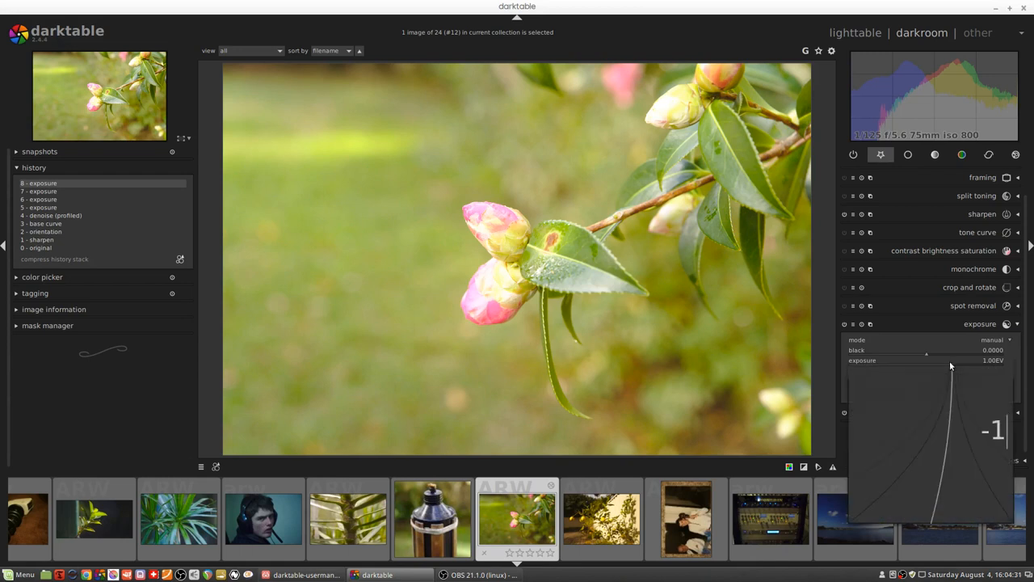